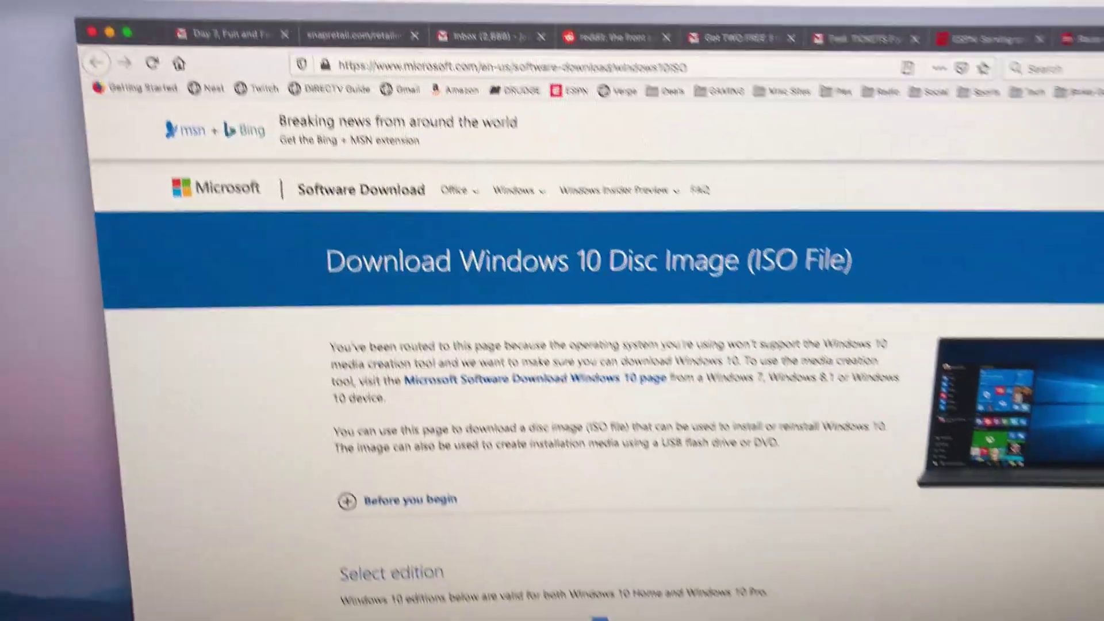
# Scroll down the Windows 10 ISO download page toward the Select edition section.
pyautogui.scroll(-3)
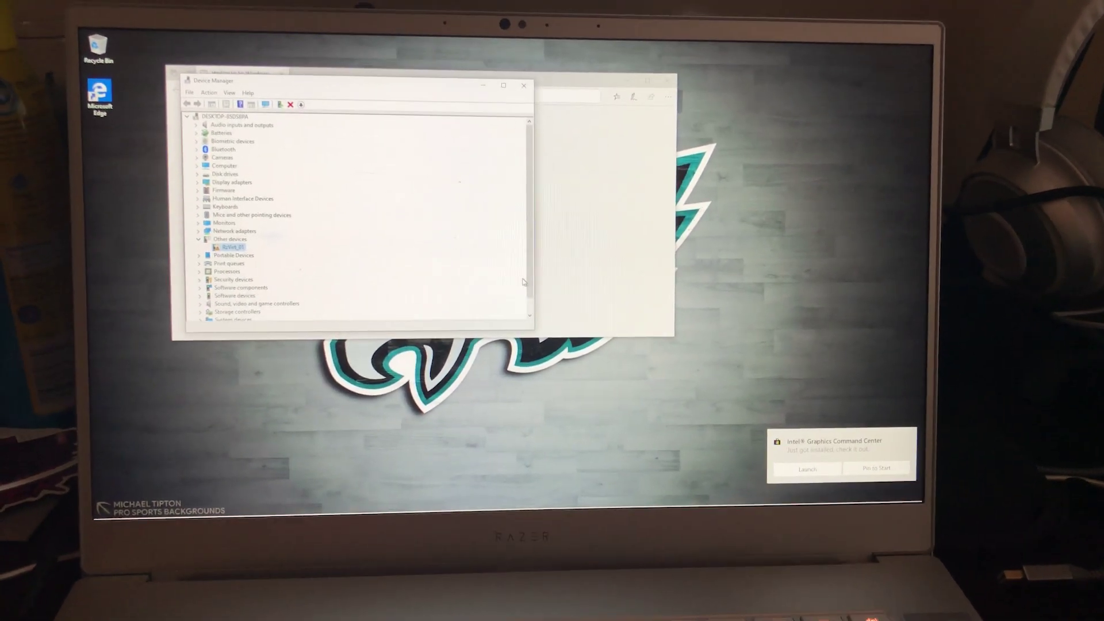
# Expand Other devices in Device Manager to reveal the unrecognized device.
pyautogui.click(200, 197)
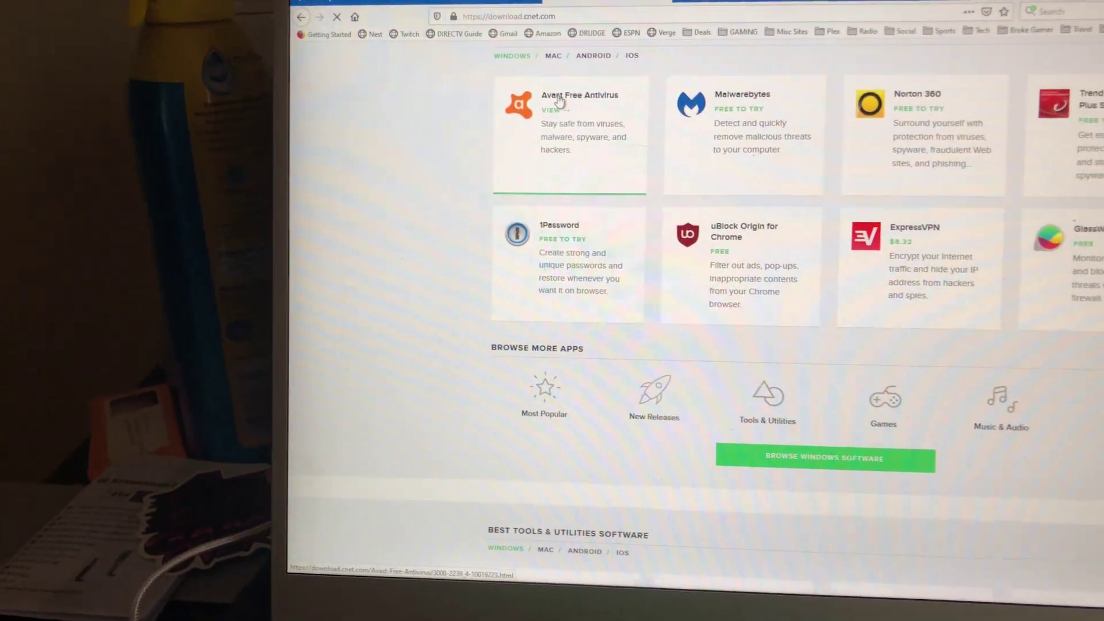
# Choose the Avast Free Antivirus tile on download.cnet.com to reach its Download Now page.
pyautogui.click(579, 95)
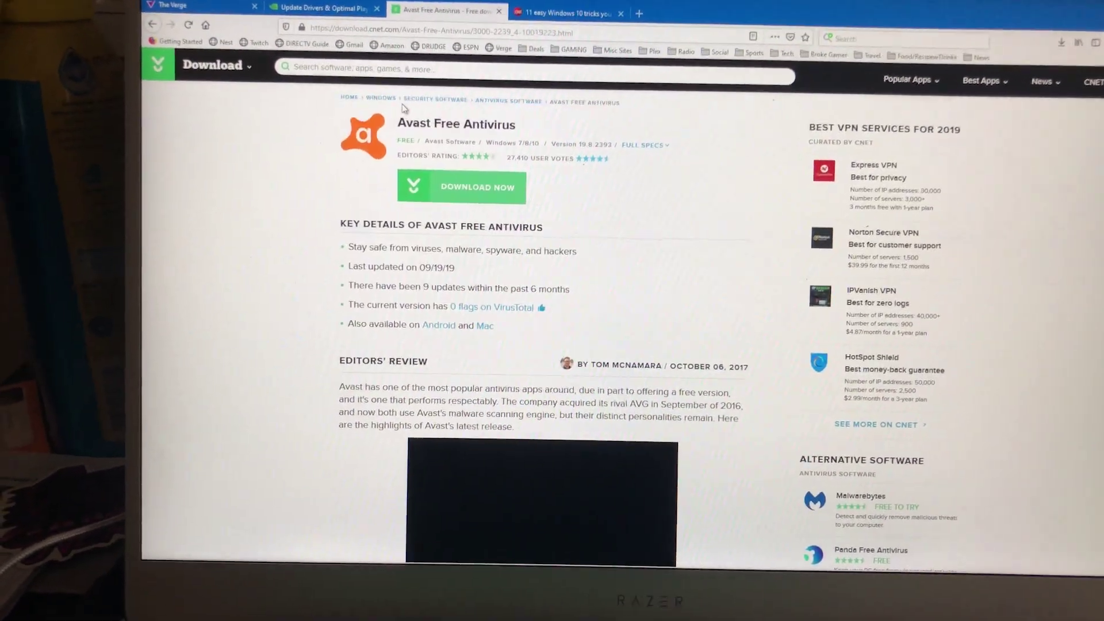